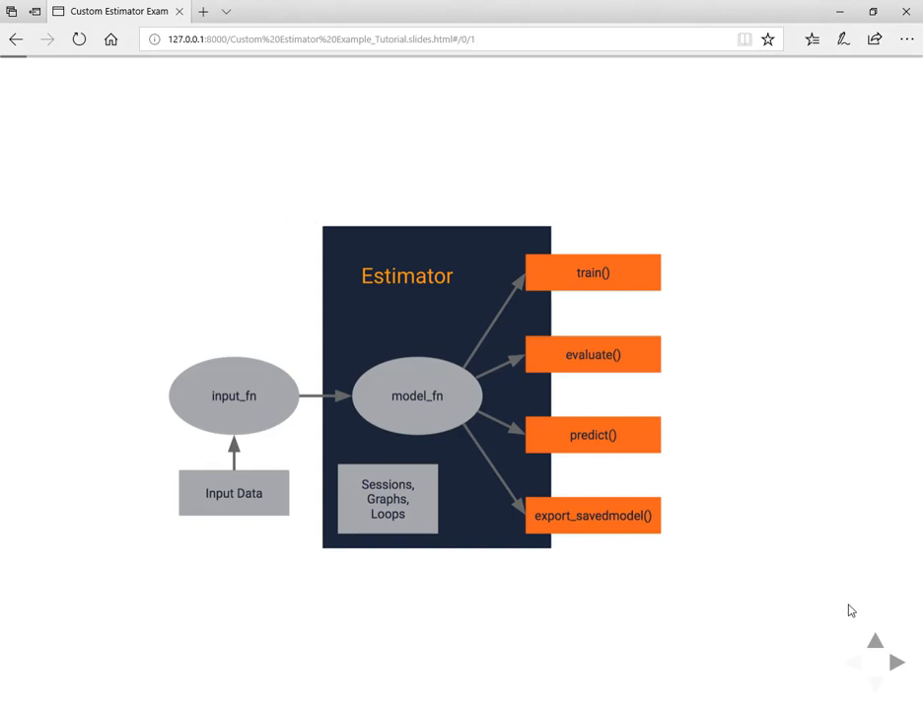
Step: Advance past the estimator diagram and MNIST loading slides to the training input function section
click(895, 663)
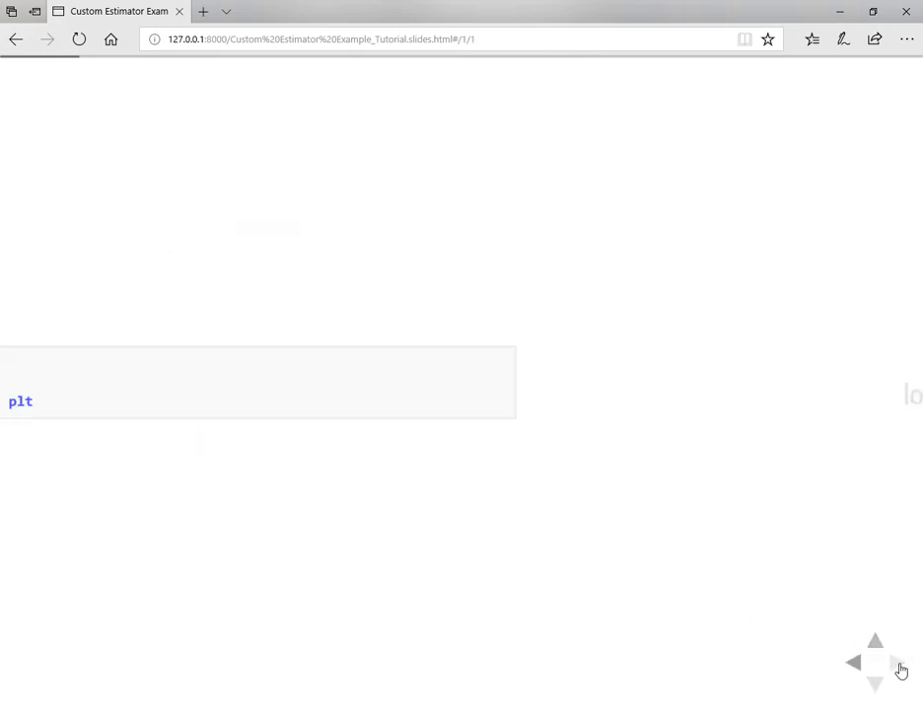
click(898, 663)
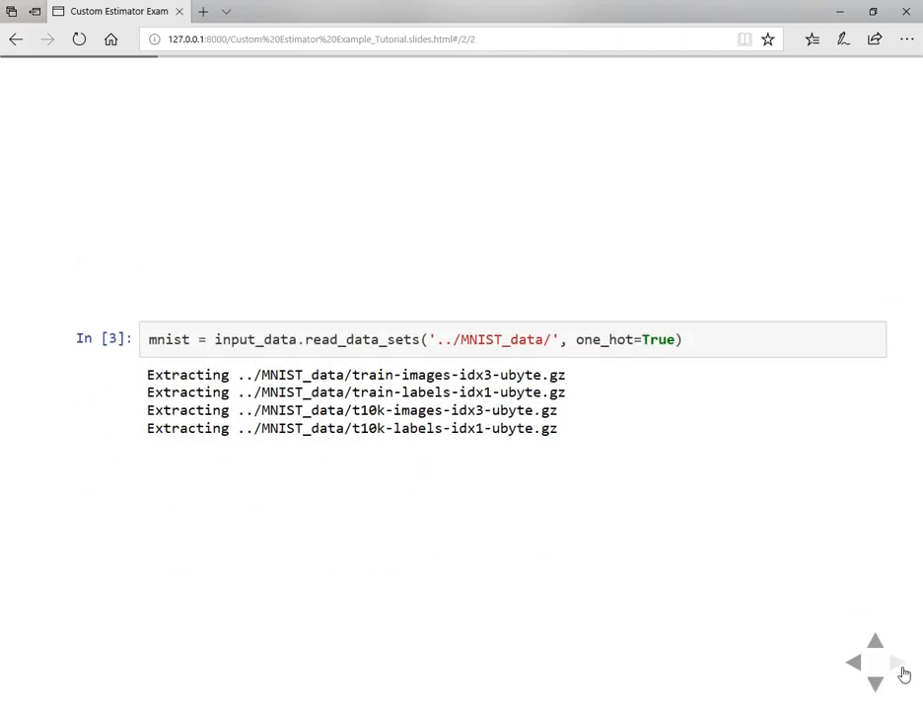
click(896, 663)
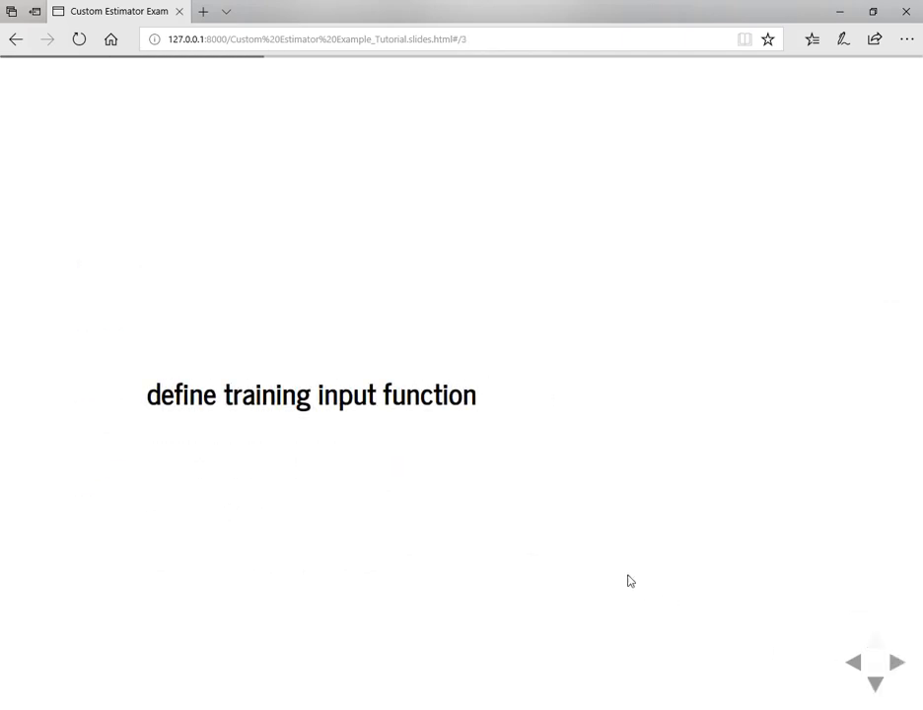
mouse_move(876, 687)
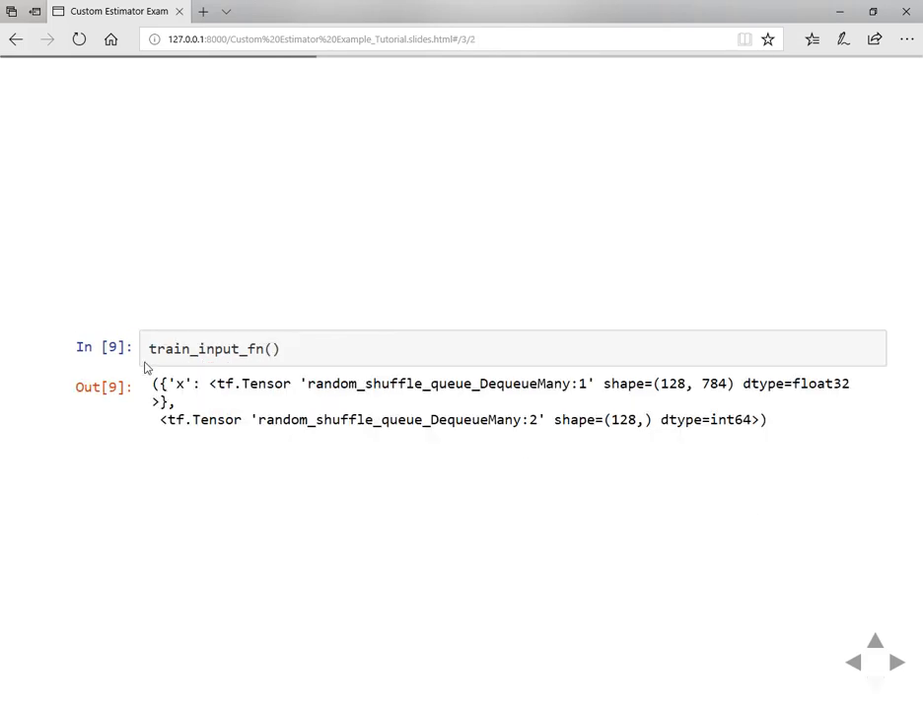
mouse_move(497, 458)
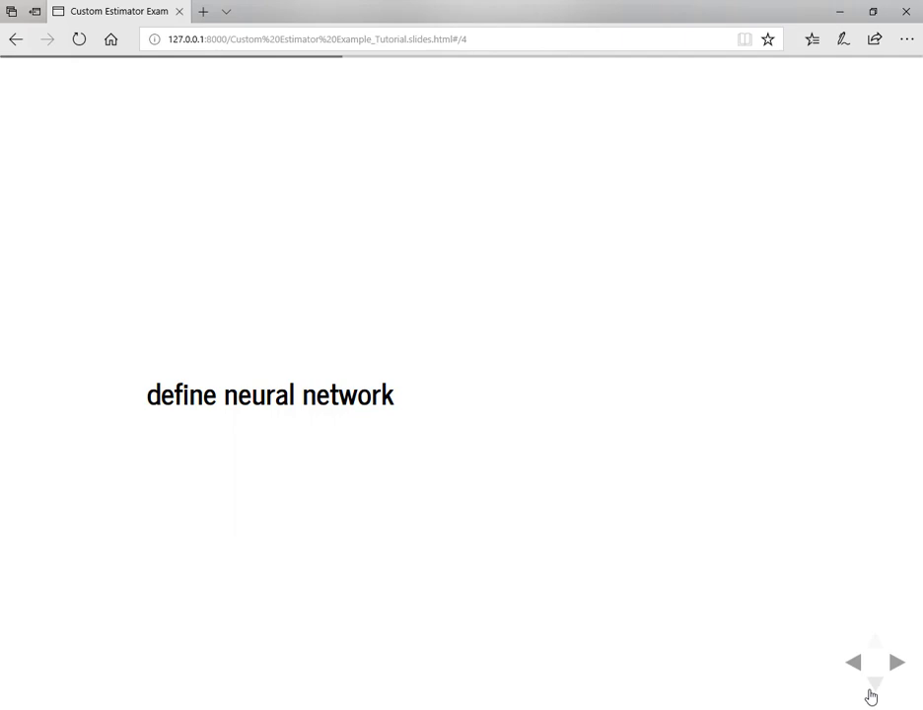
Step: Reveal the neural_net code slide and highlight words including logits in the three-dense-layer definition
click(876, 683)
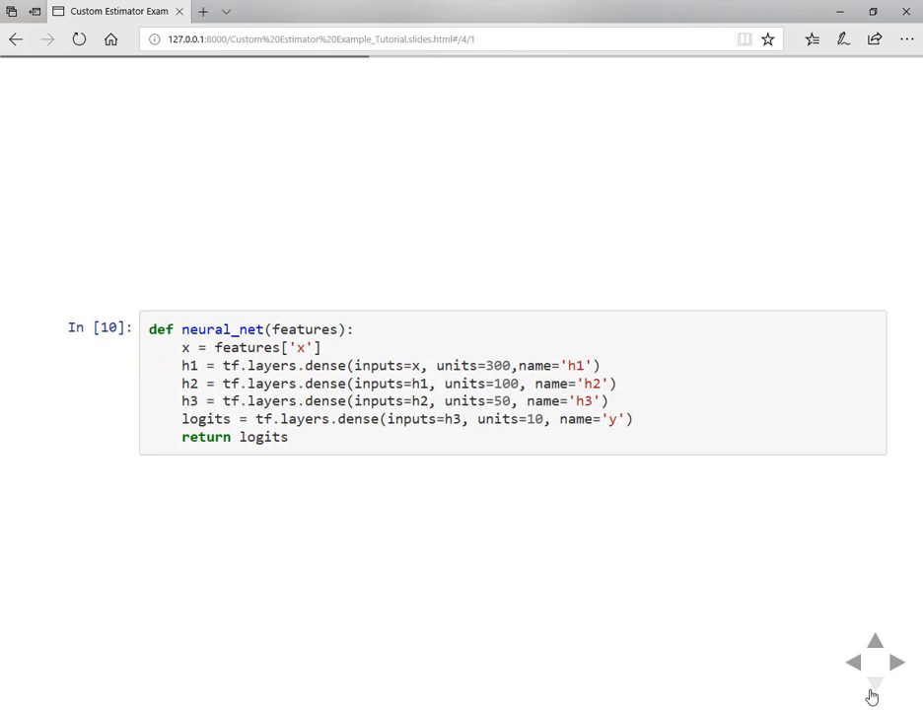
mouse_move(254, 343)
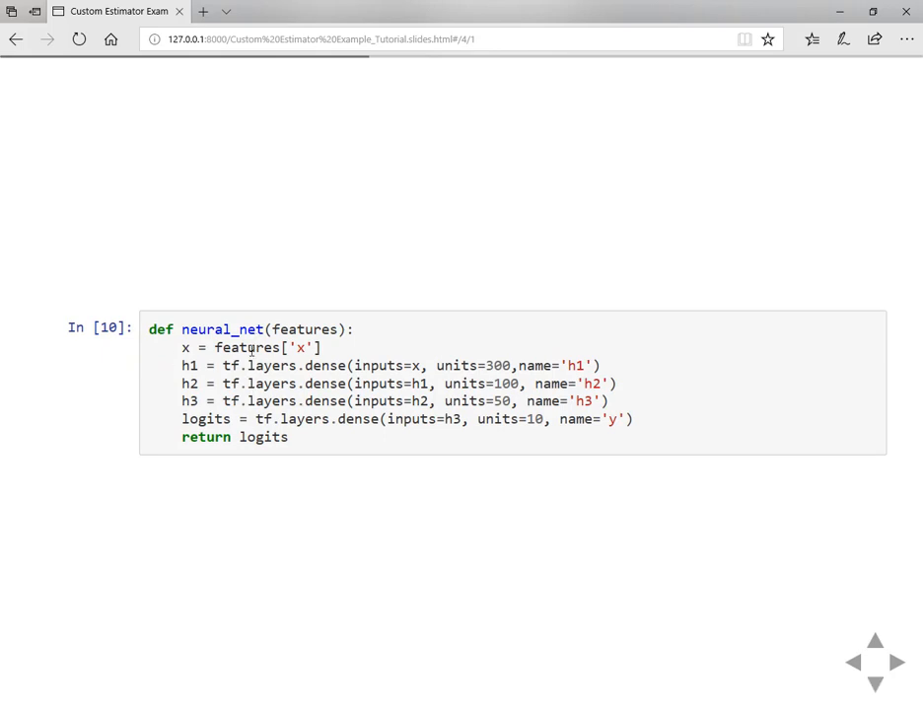
double_click(304, 328)
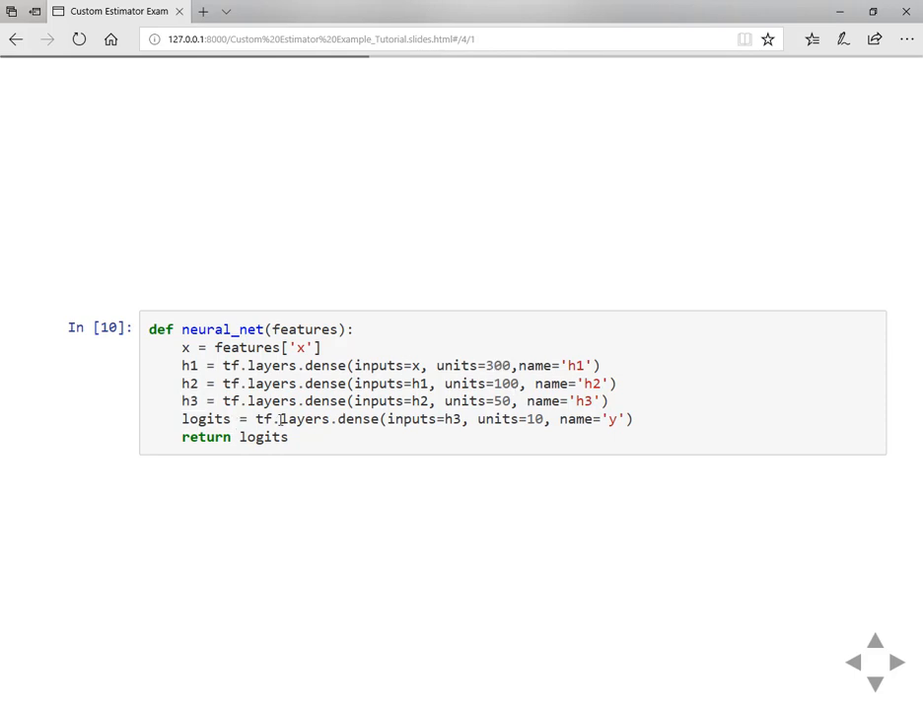
double_click(536, 419)
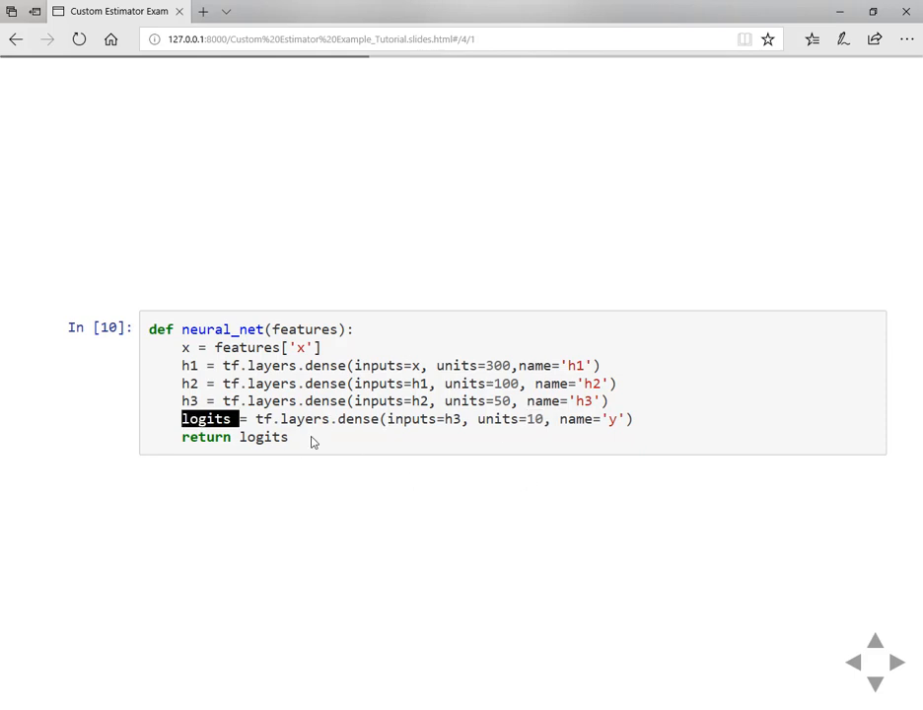
mouse_move(373, 365)
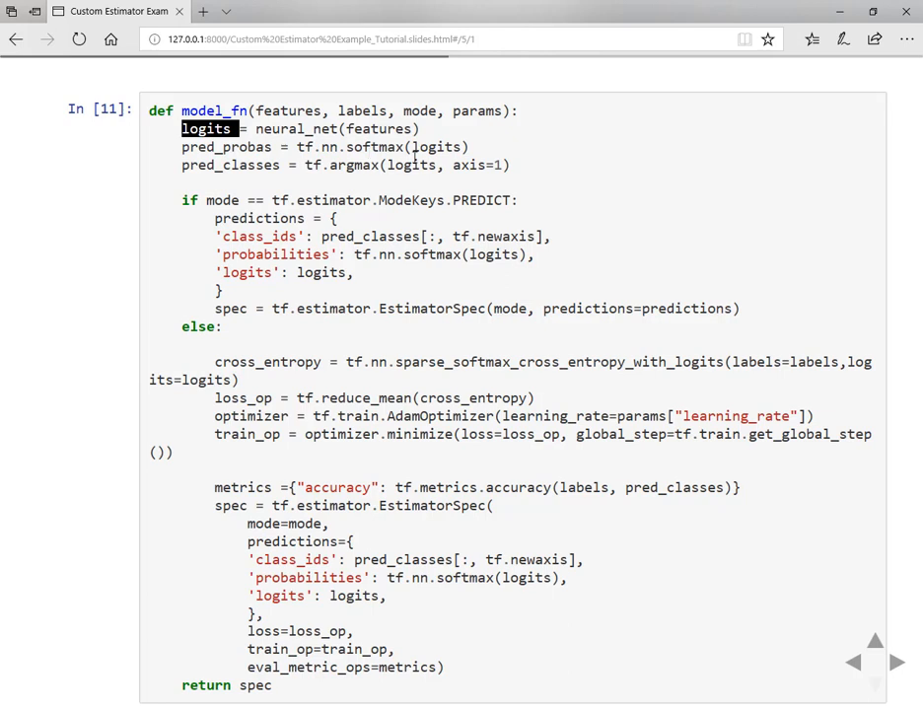
Step: Highlight pred_probas, softmax and AdamOptimizer in model_fn, then move to the Estimator-building slide
double_click(245, 146)
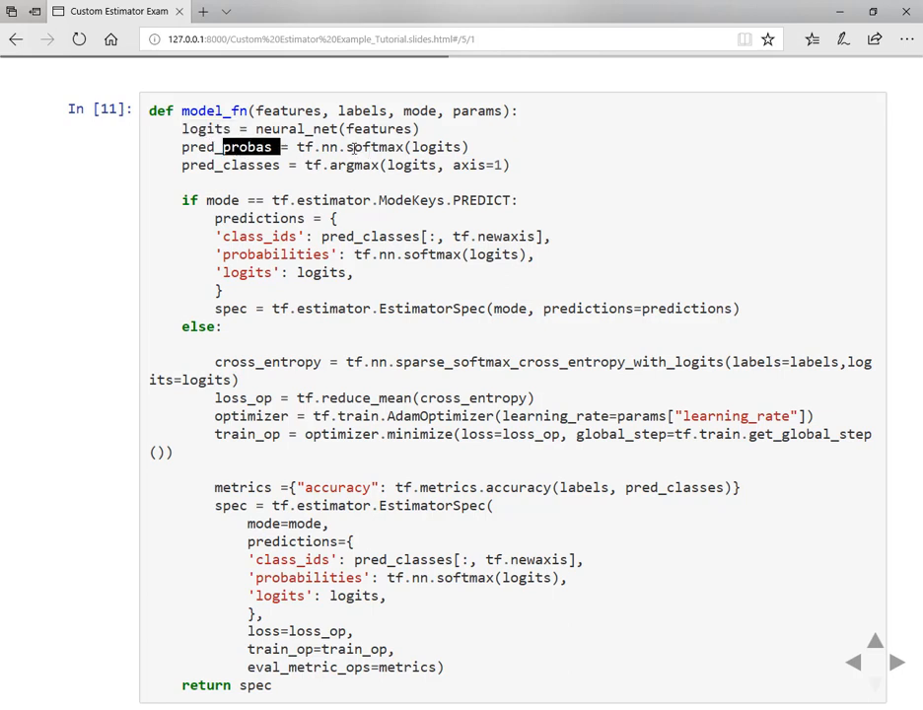
double_click(373, 146)
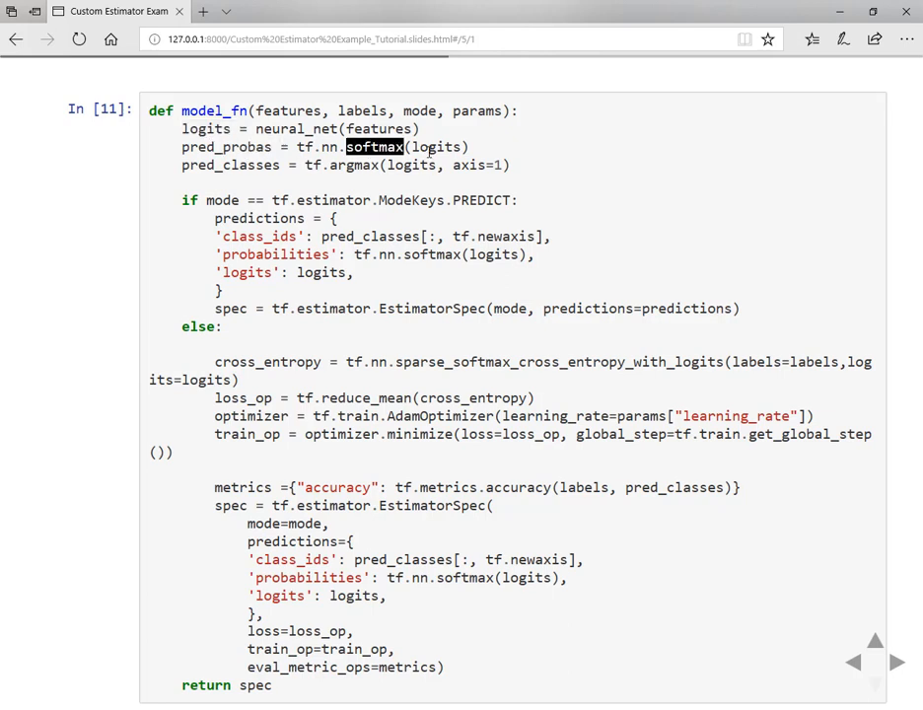
mouse_move(273, 169)
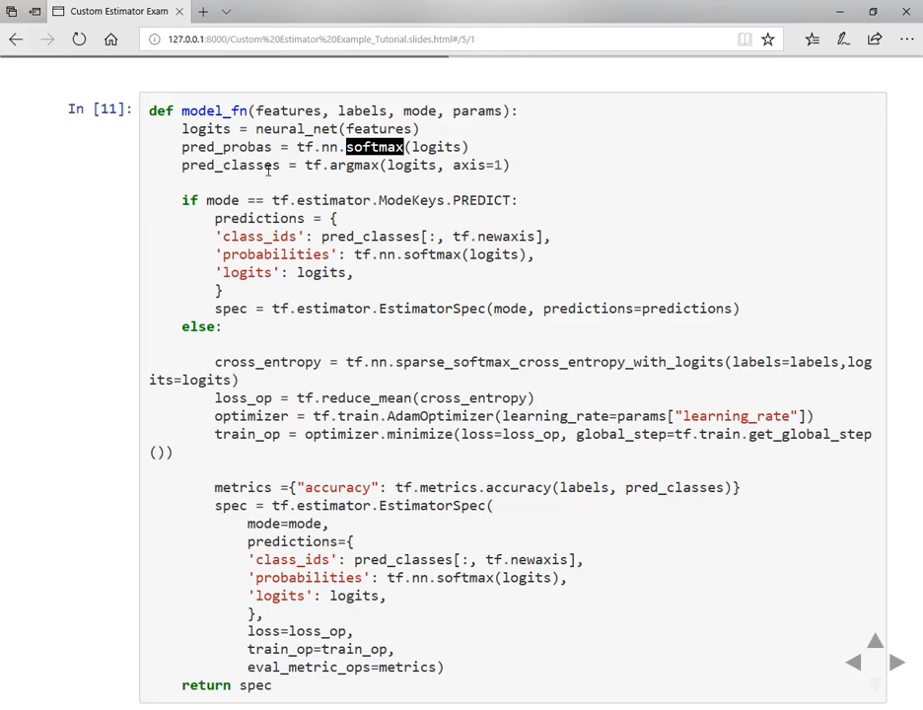
mouse_move(398, 162)
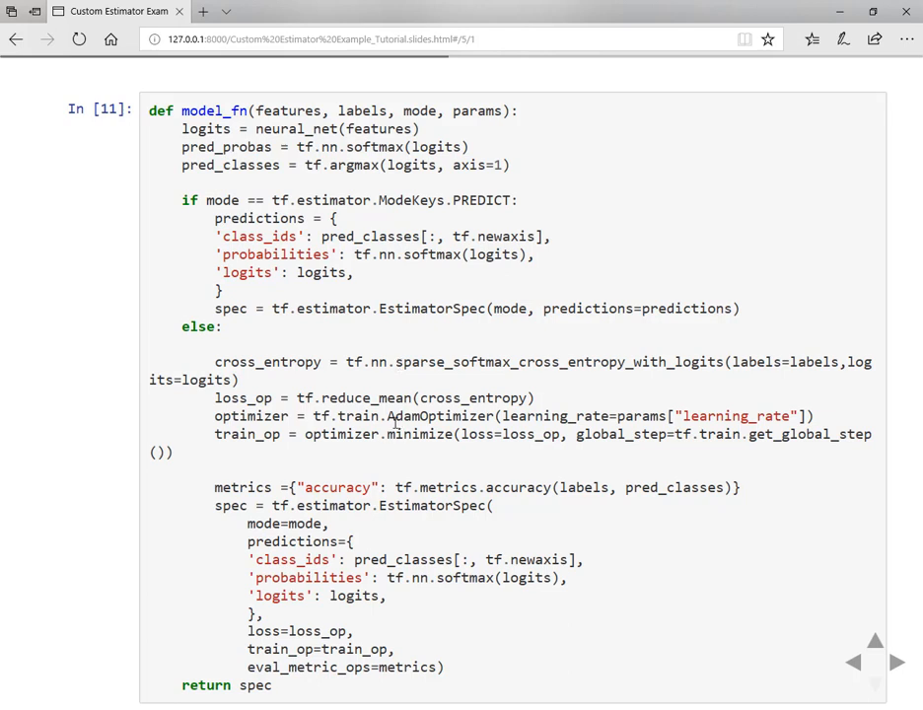
double_click(440, 415)
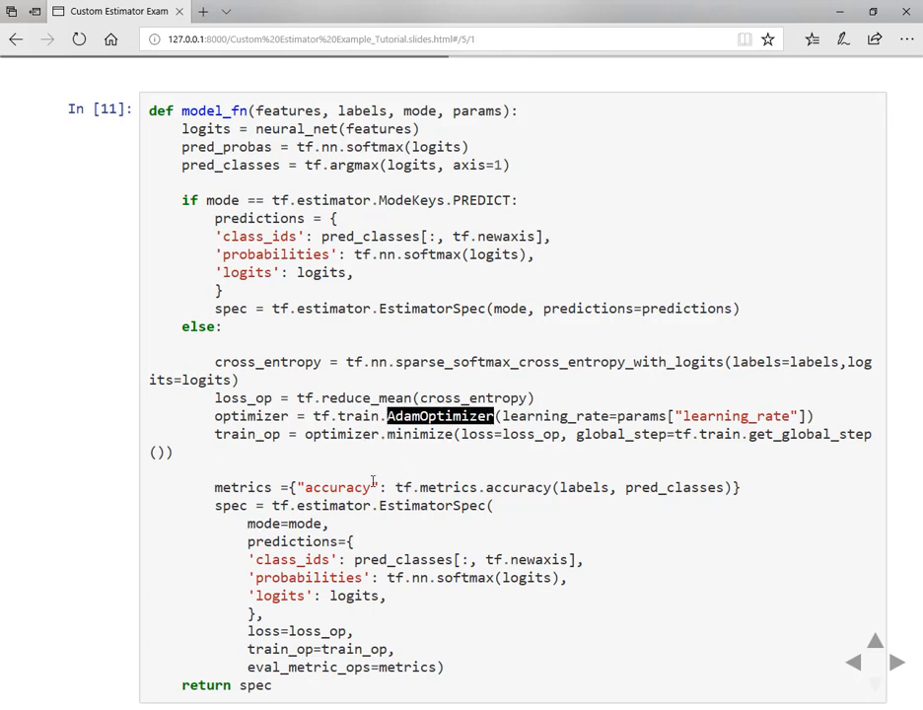
mouse_move(499, 506)
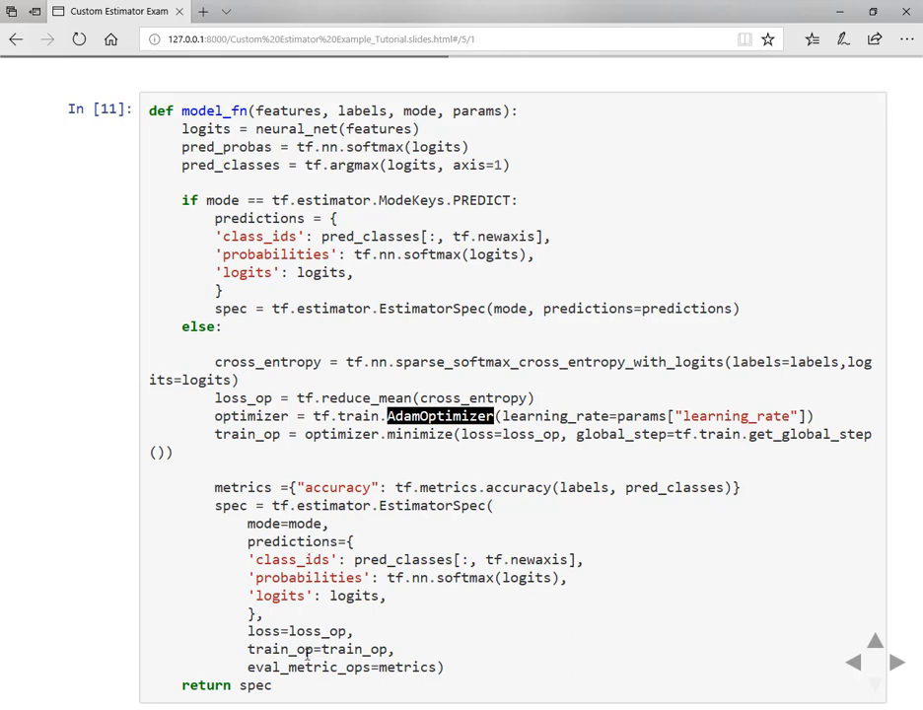
mouse_move(282, 686)
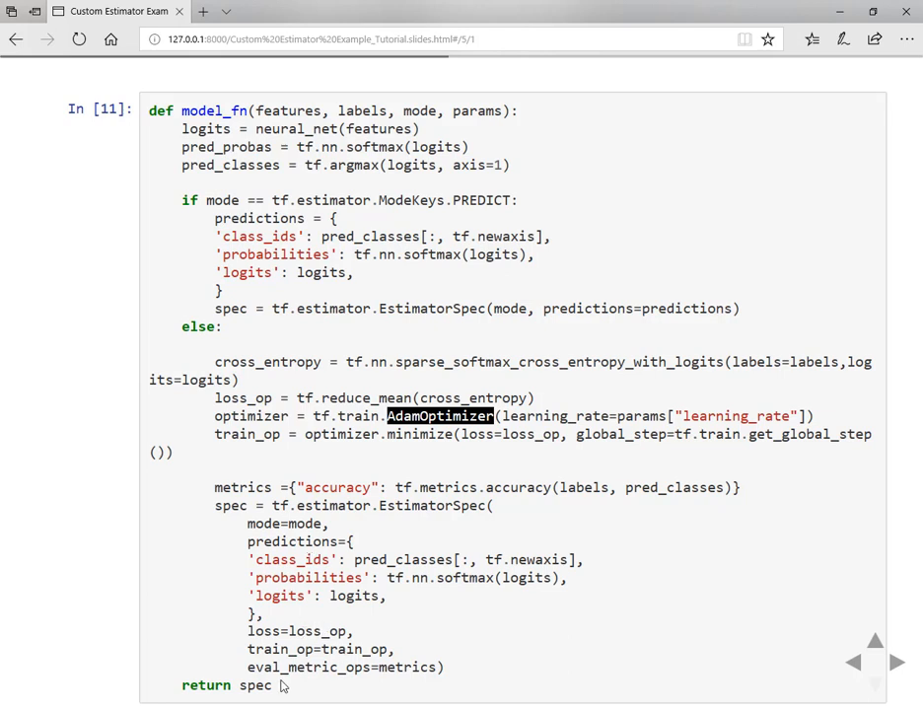
mouse_move(396, 671)
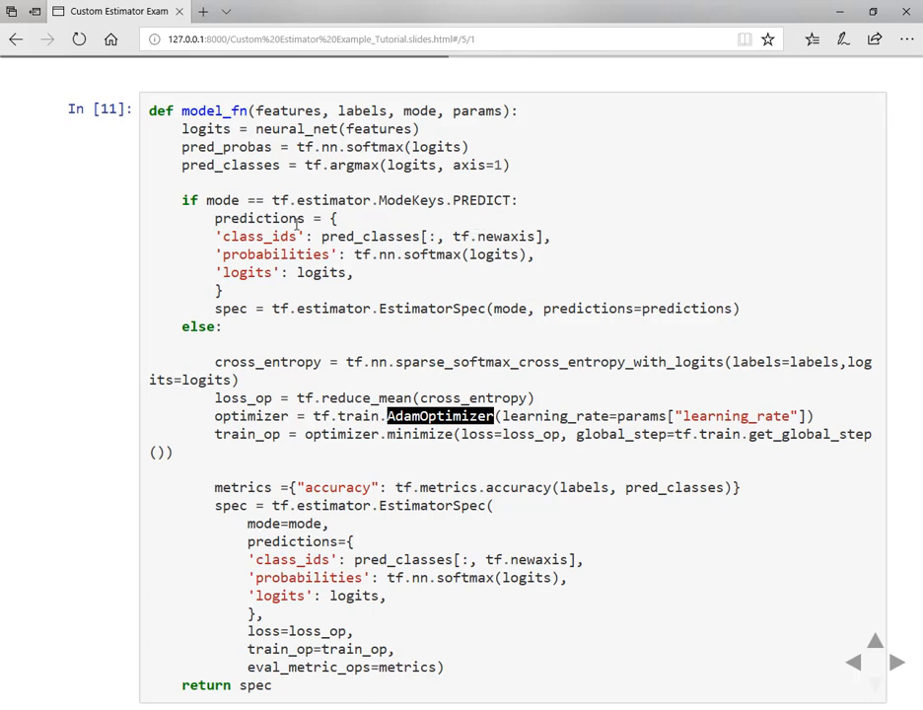
click(895, 662)
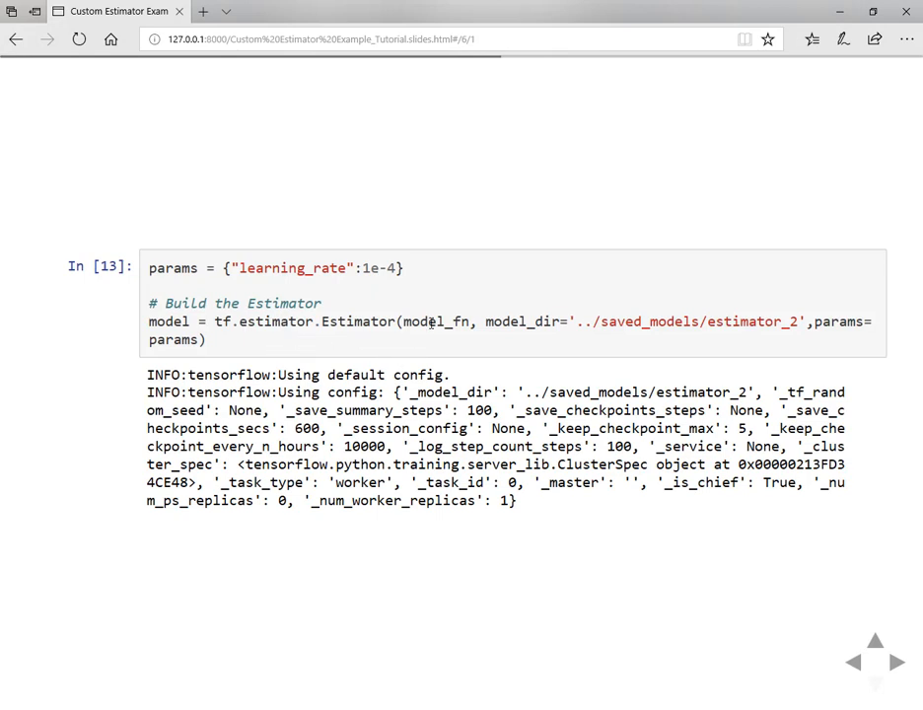
mouse_move(503, 340)
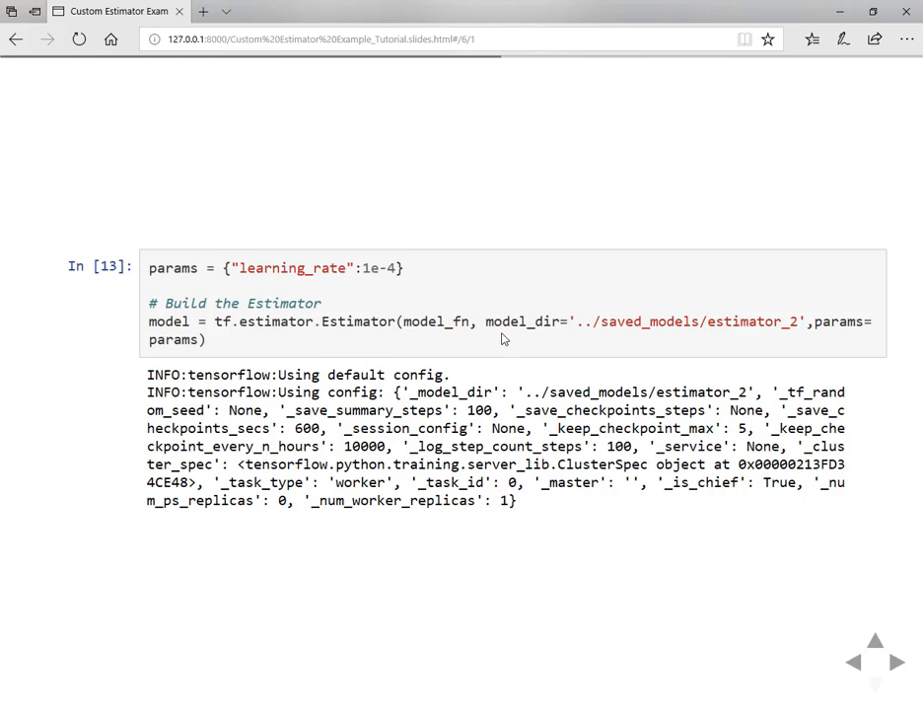
mouse_move(917, 320)
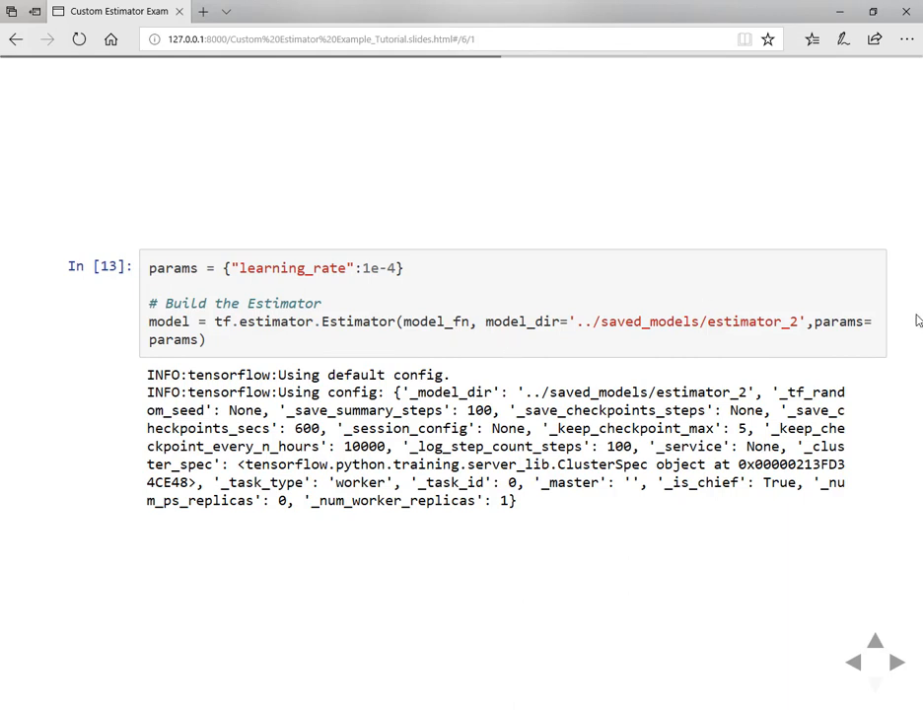
mouse_move(714, 349)
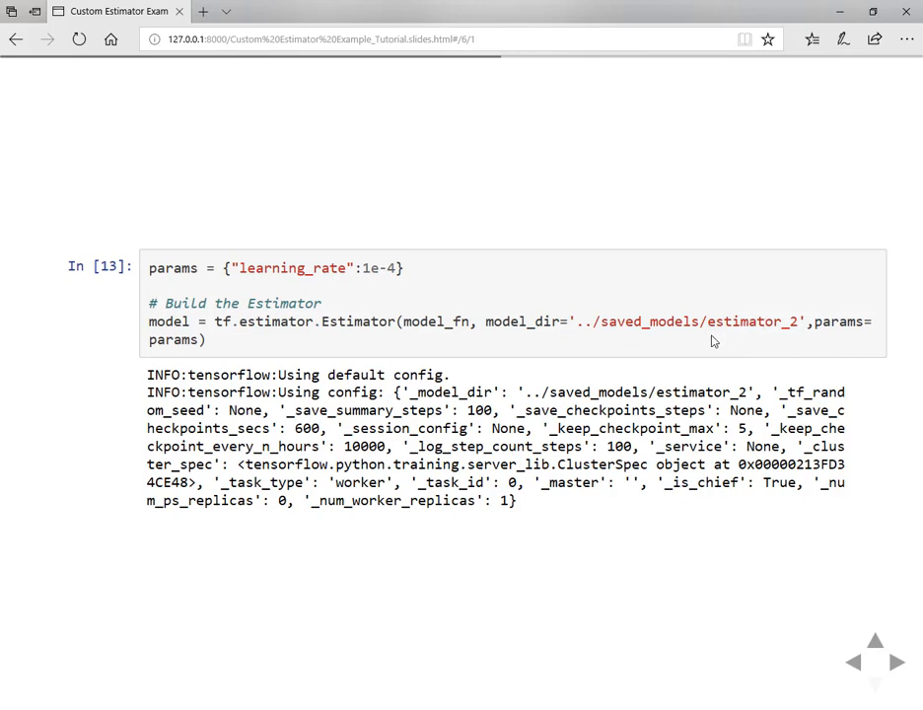
mouse_move(815, 339)
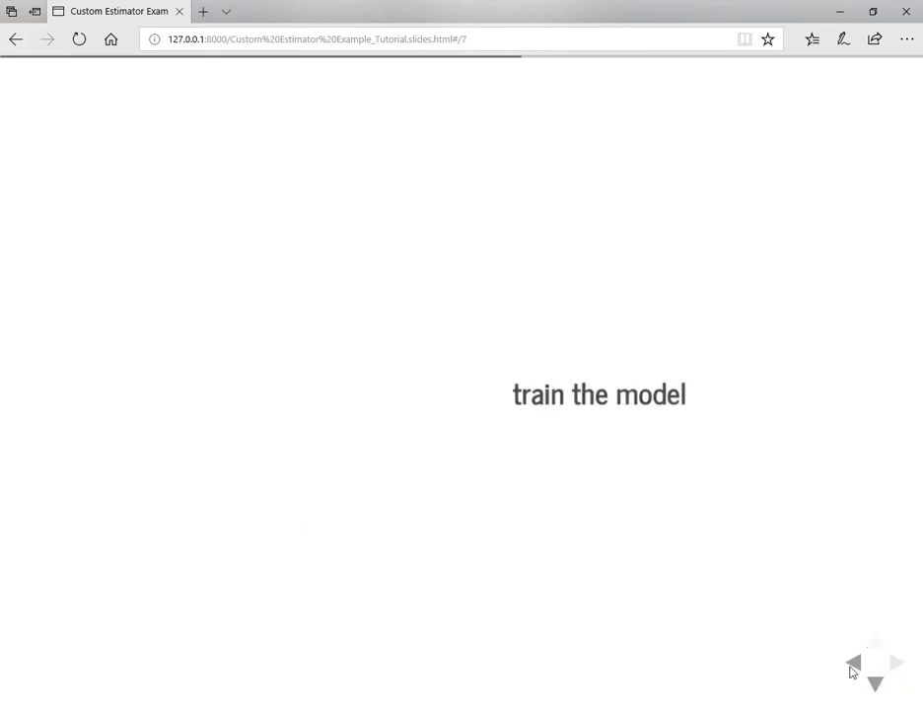
Step: Reveal the model.train cell, highlight the 1000 step count, and continue to the prediction slide
click(876, 682)
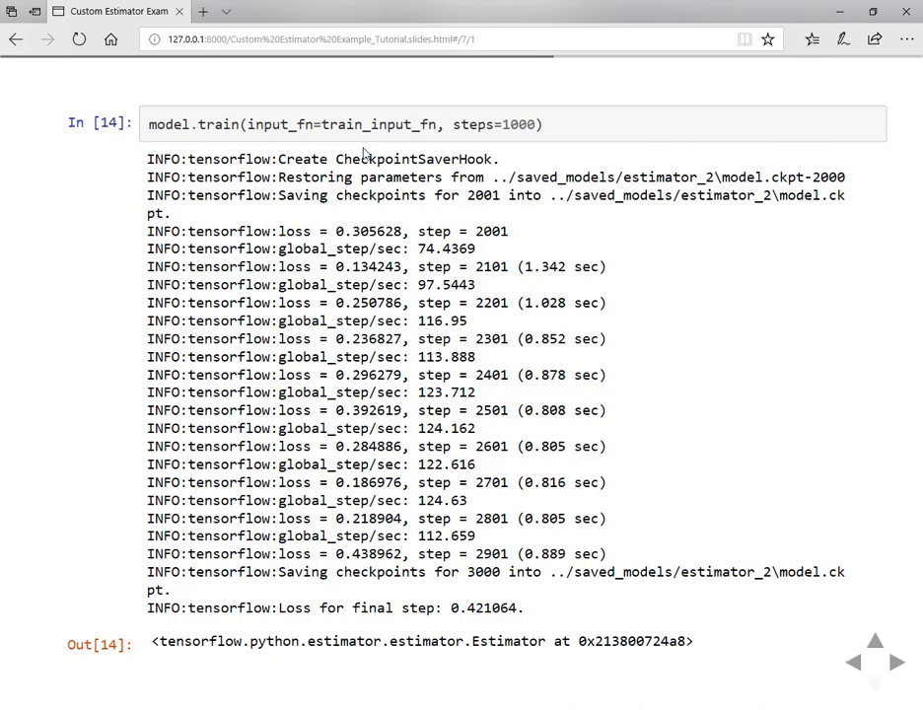
double_click(525, 124)
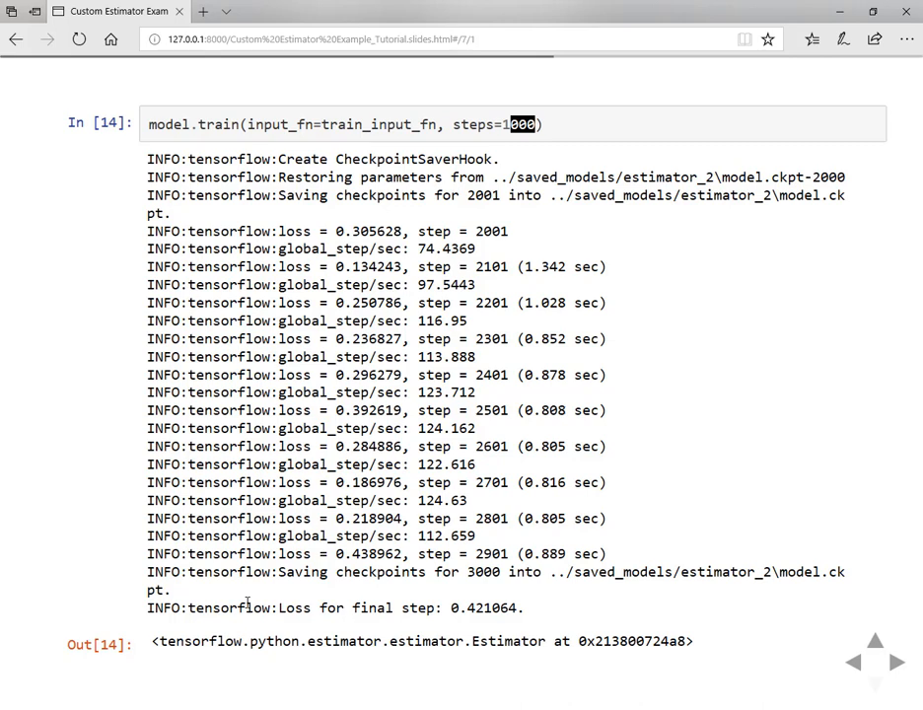
click(896, 663)
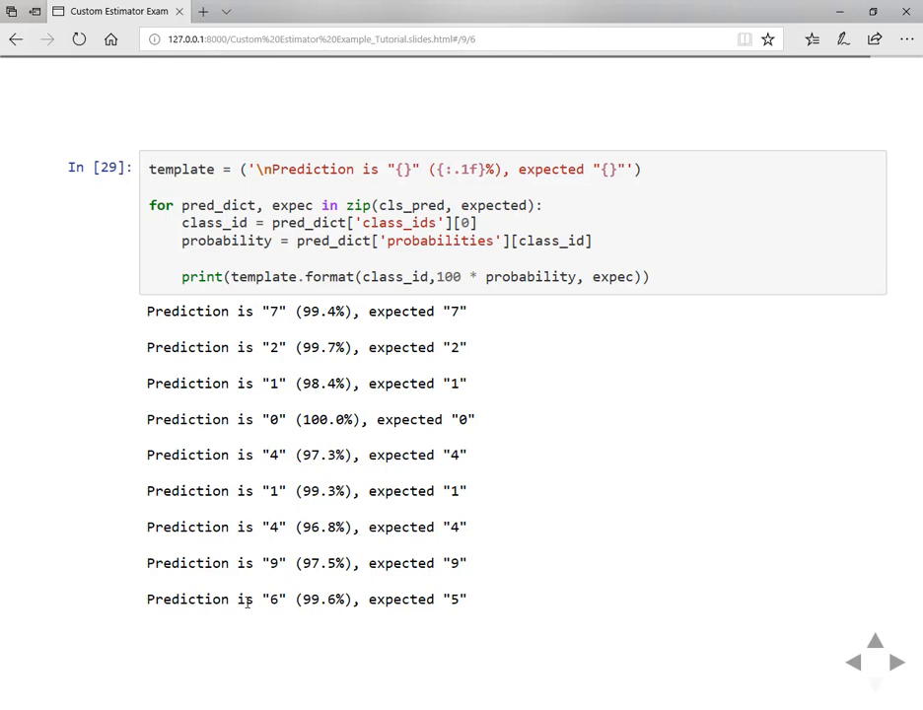
Step: Move from the predicted-versus-expected digit results to the Assignment section heading
click(899, 663)
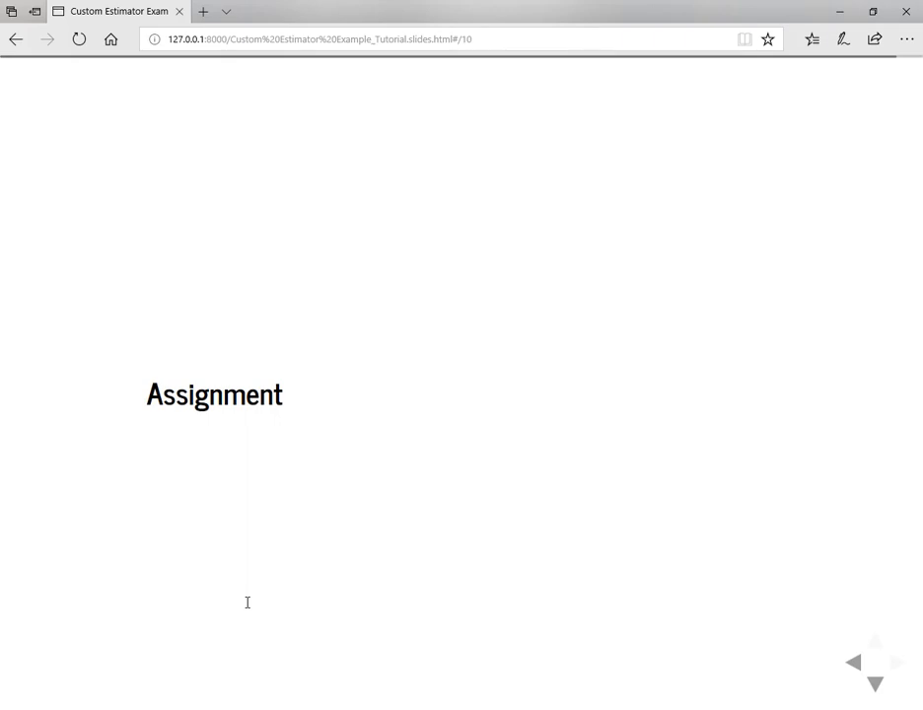
Step: Reveal the task: show expected images instead of numbers alongside numeric predictions
click(876, 683)
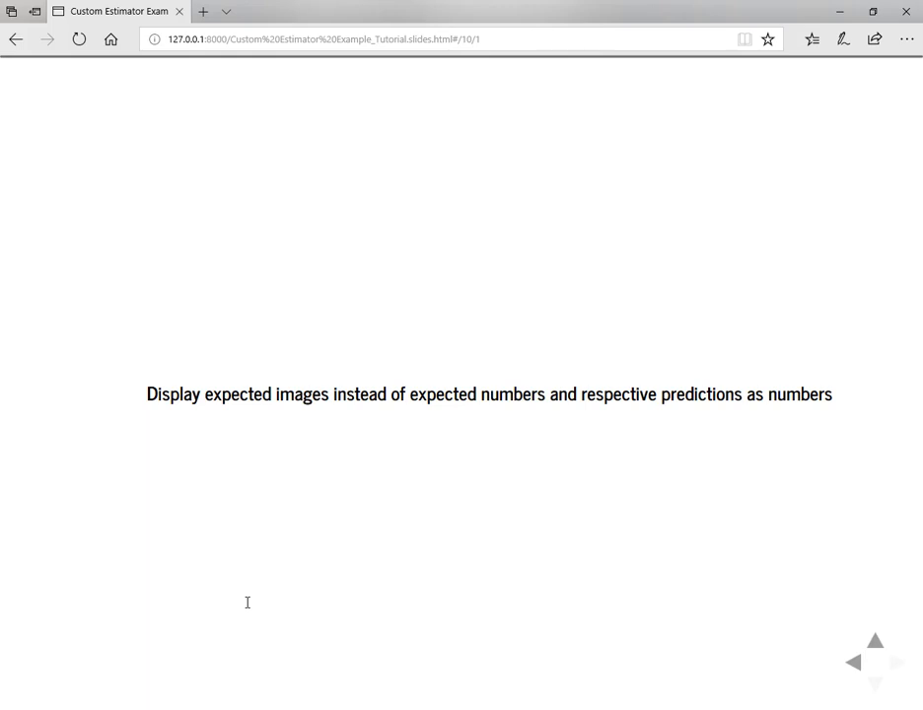